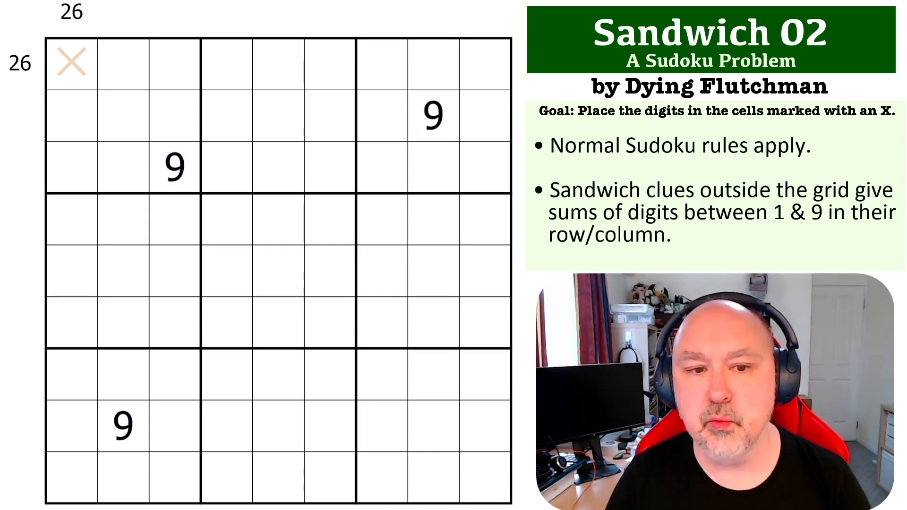
- Highlight row 1, clear it, and pick out the given 9 in row 3
drag(69, 63, 225, 62)
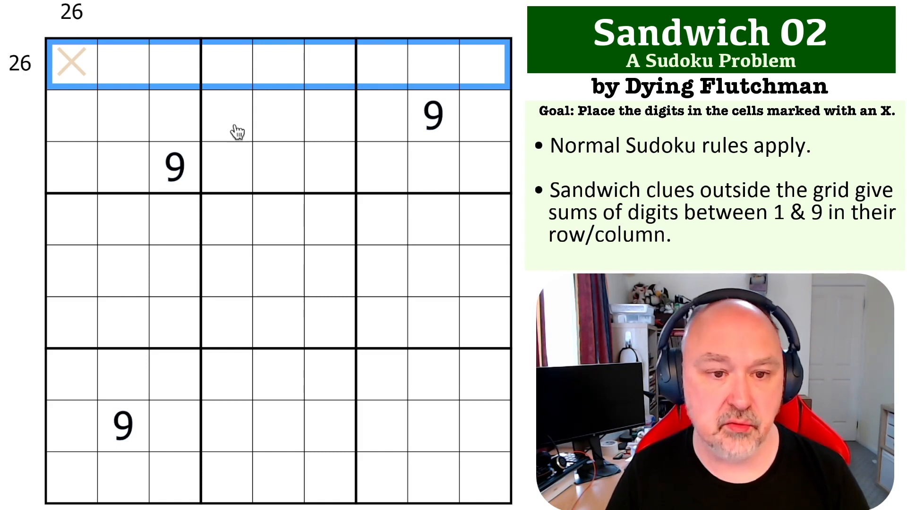
mouse_move(98, 68)
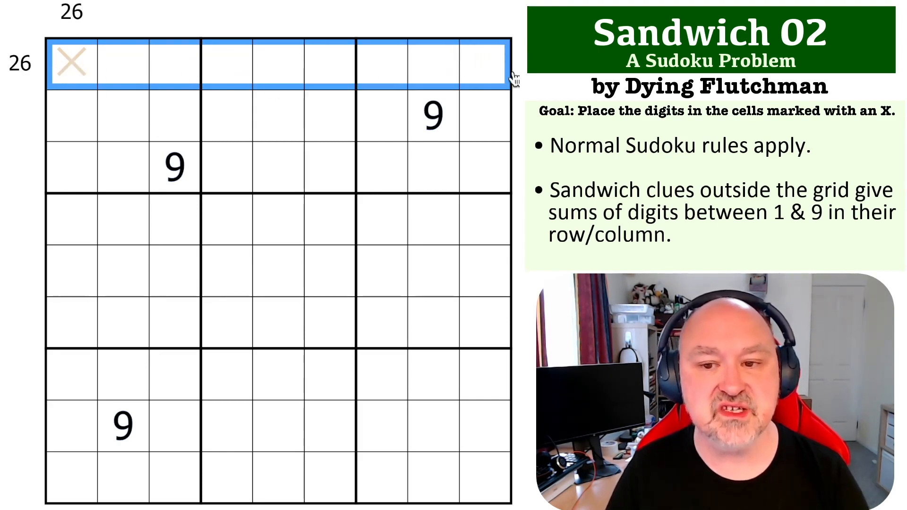
mouse_move(487, 79)
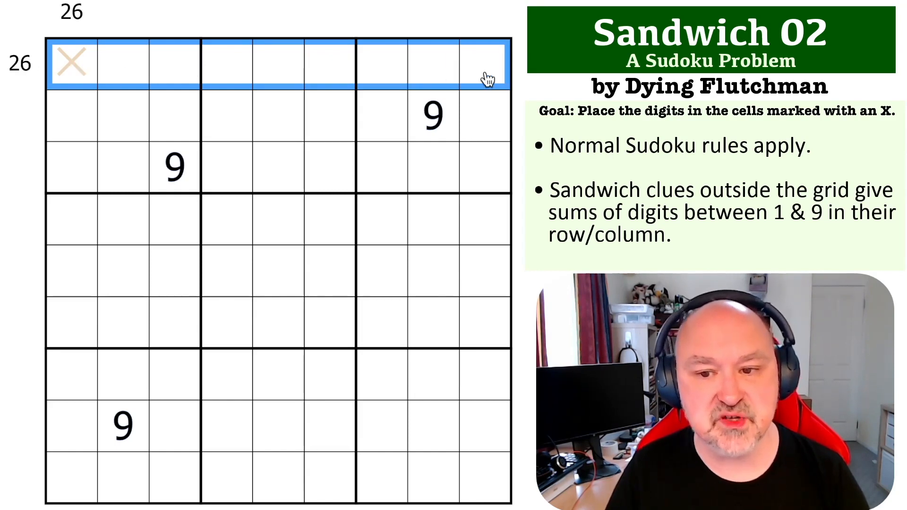
mouse_move(74, 83)
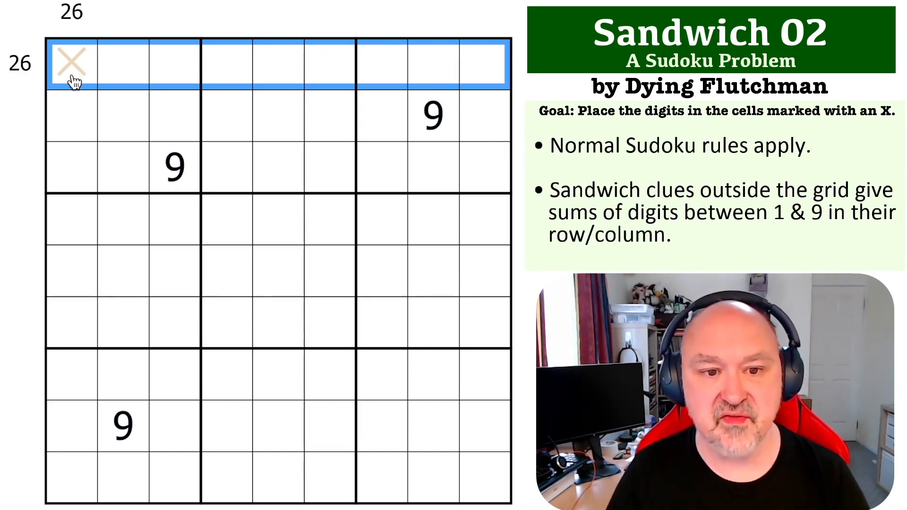
click(71, 63)
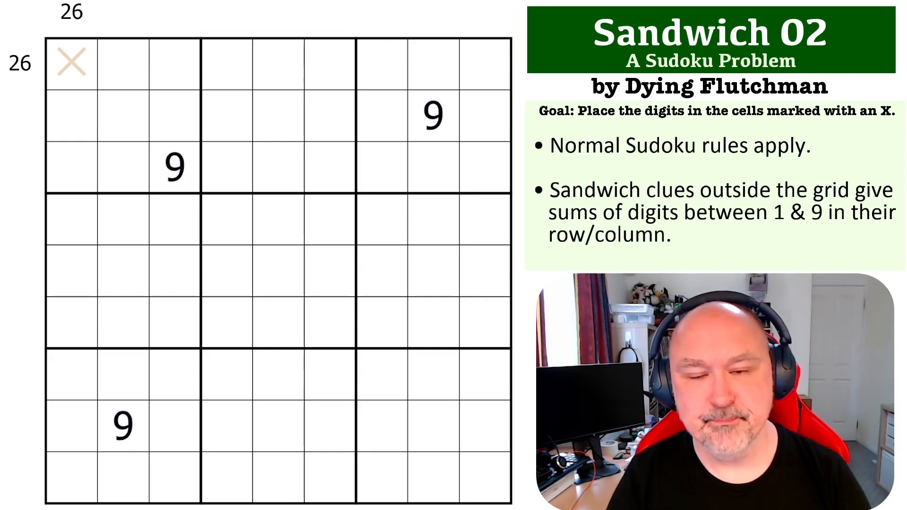
click(174, 167)
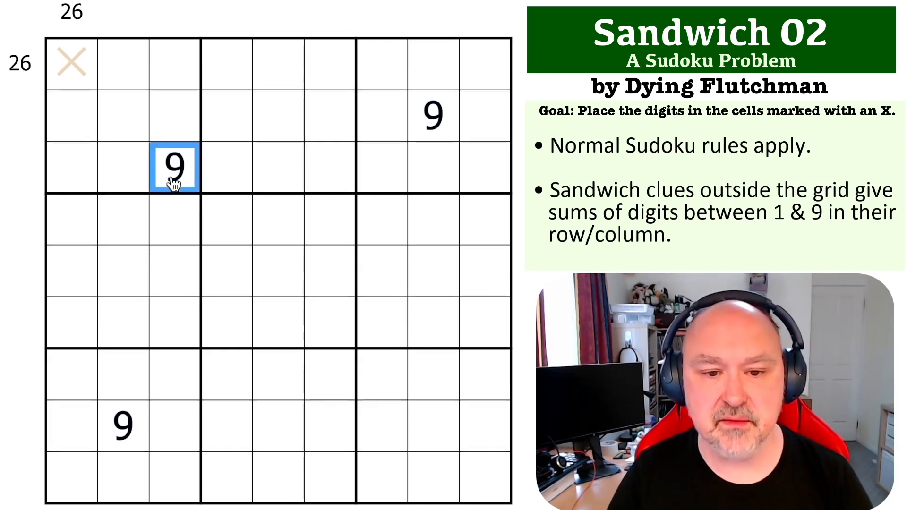
- Pencil-mark 9 as a corner candidate in r1c4–r1c6 and r4c1–r6c1
click(333, 63)
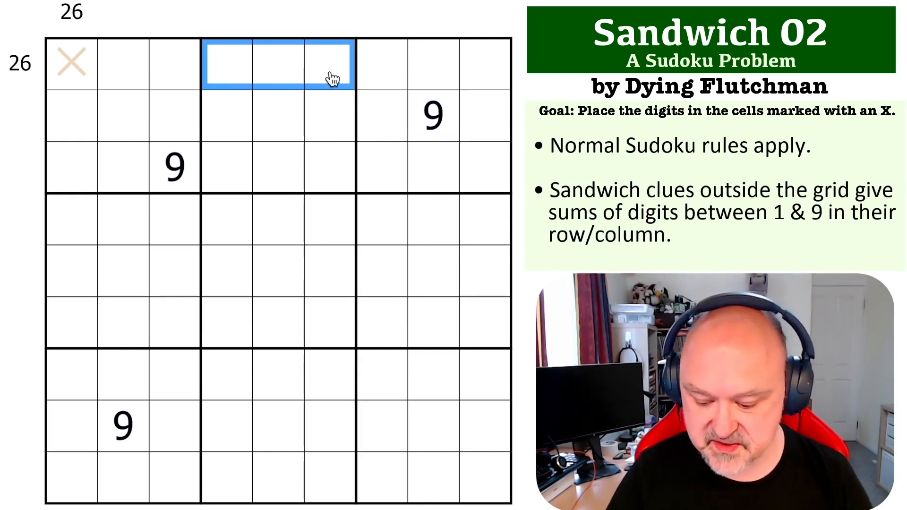
click(71, 321)
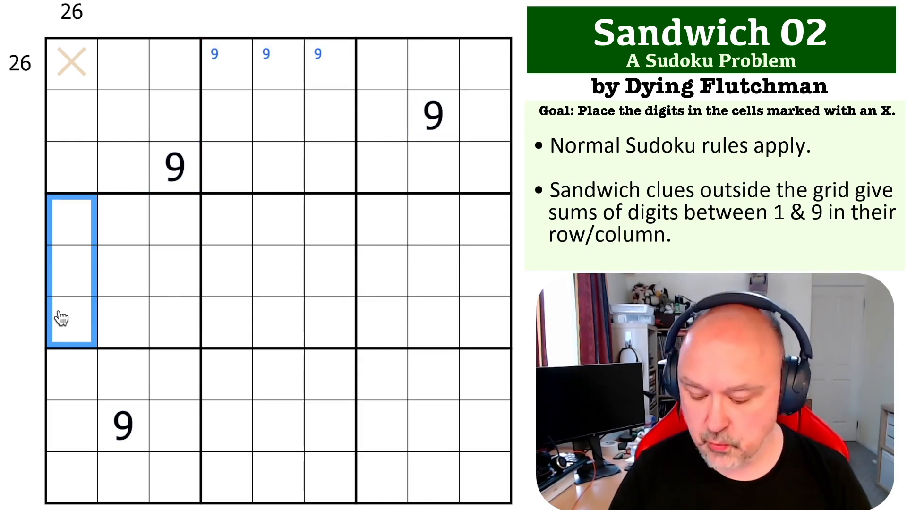
click(333, 63)
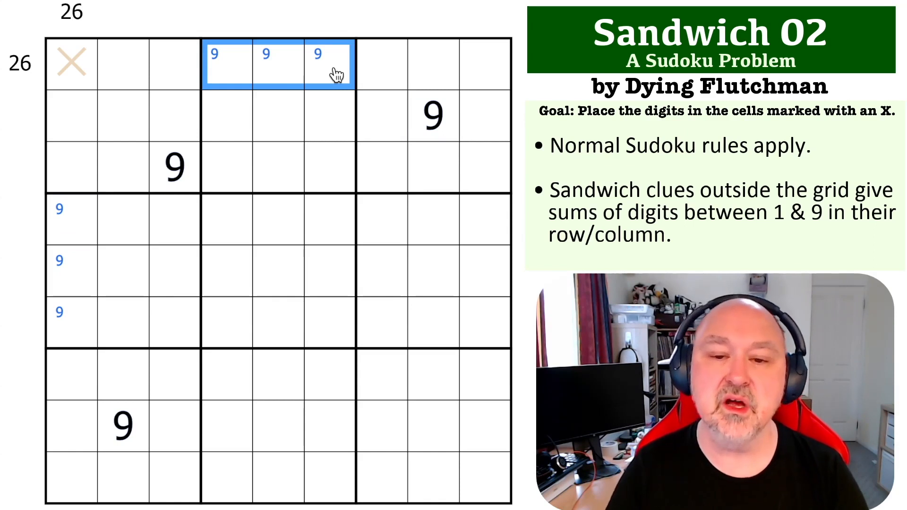
mouse_move(275, 84)
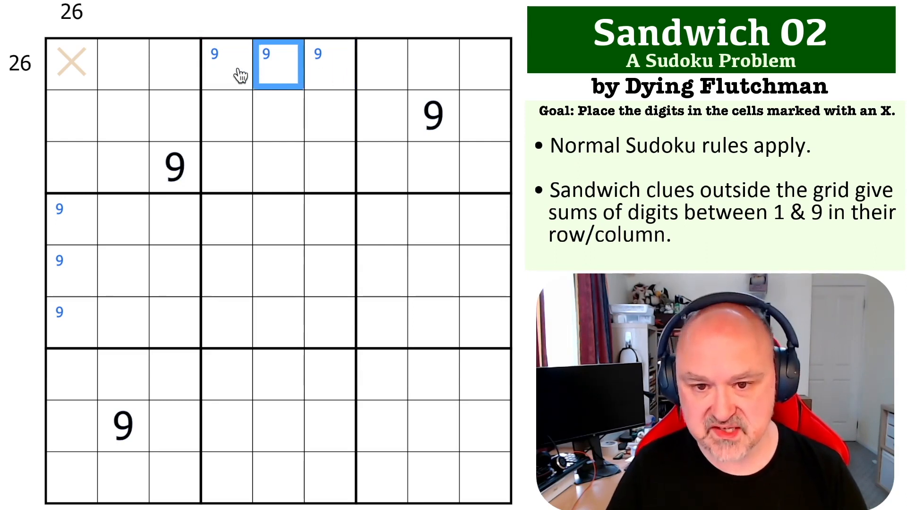
mouse_move(280, 83)
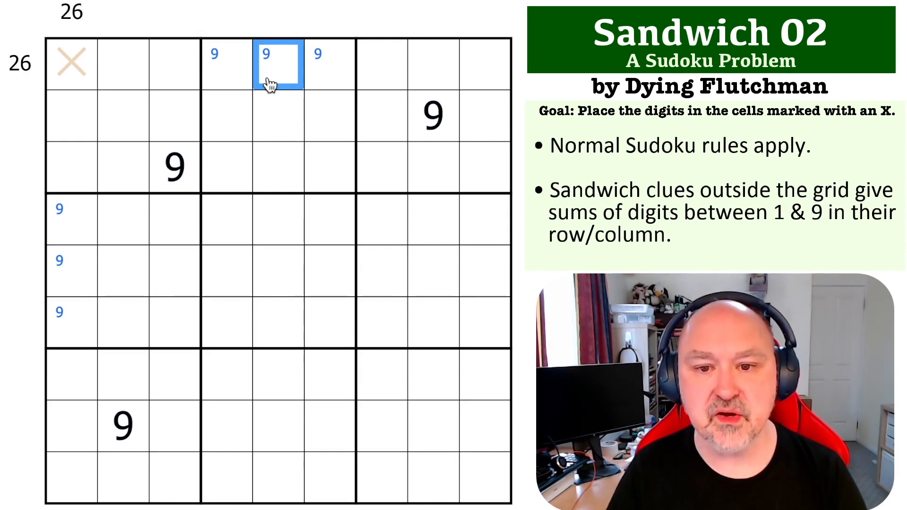
- Narrow the row-1 9 candidates to r1c4 and r1c6, checking the top-right corner and X cell
click(330, 64)
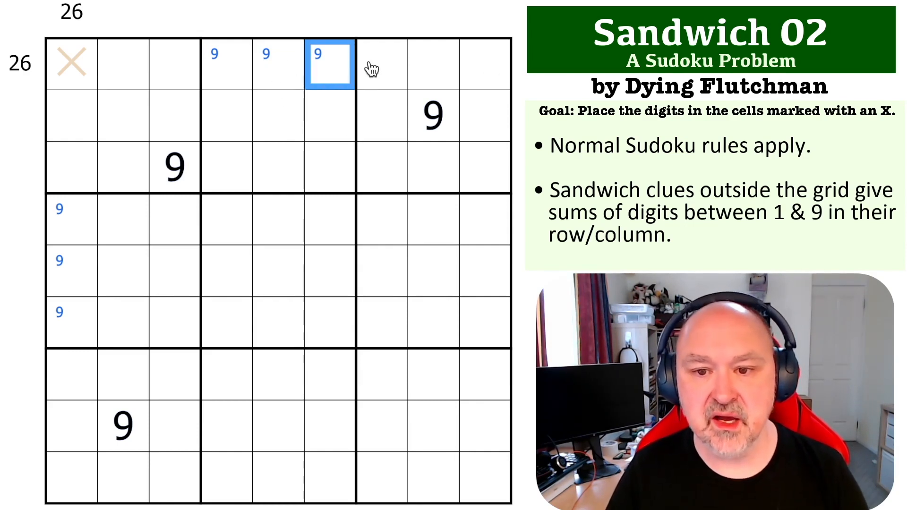
click(485, 63)
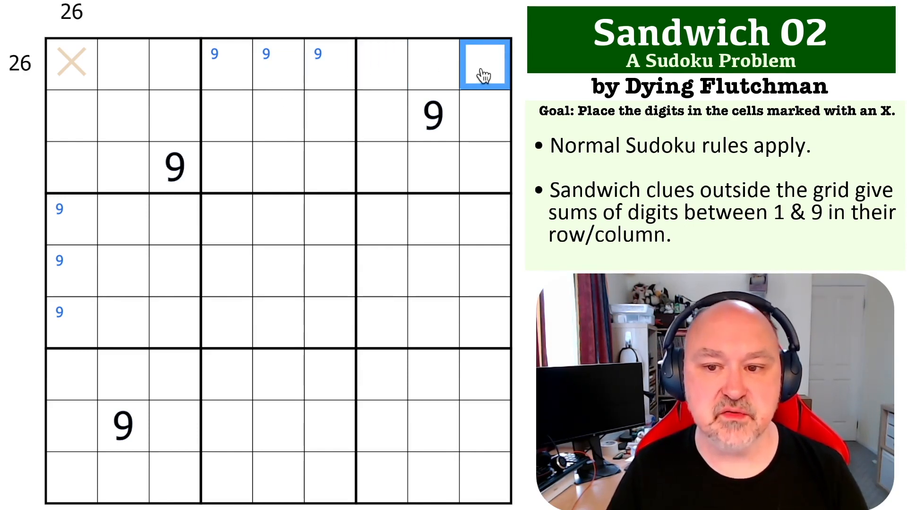
click(329, 63)
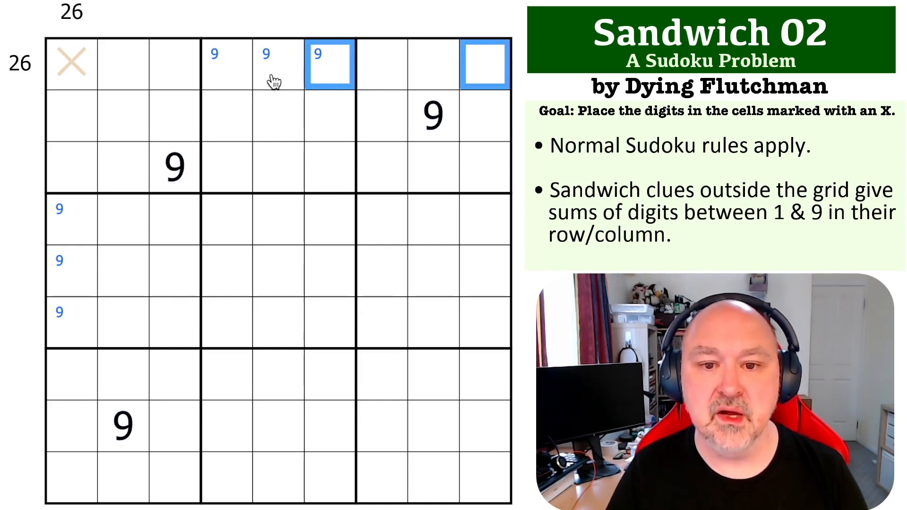
click(278, 64)
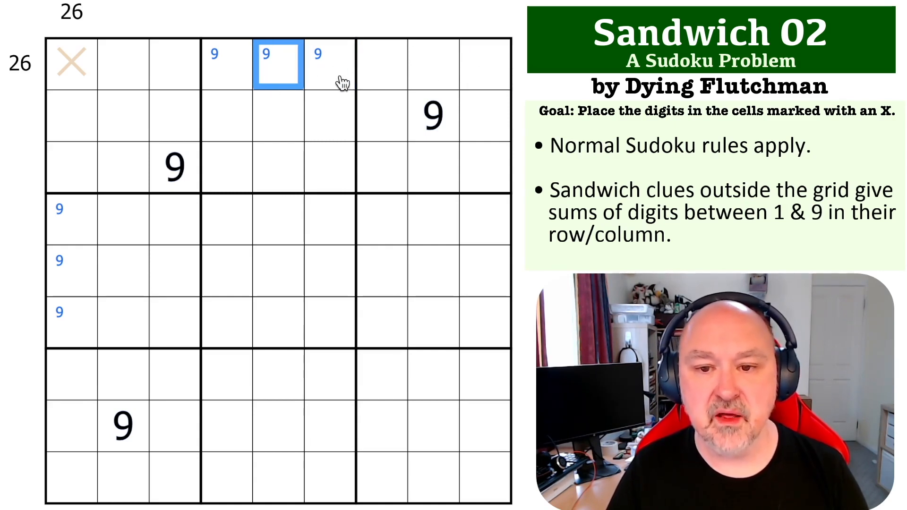
click(485, 64)
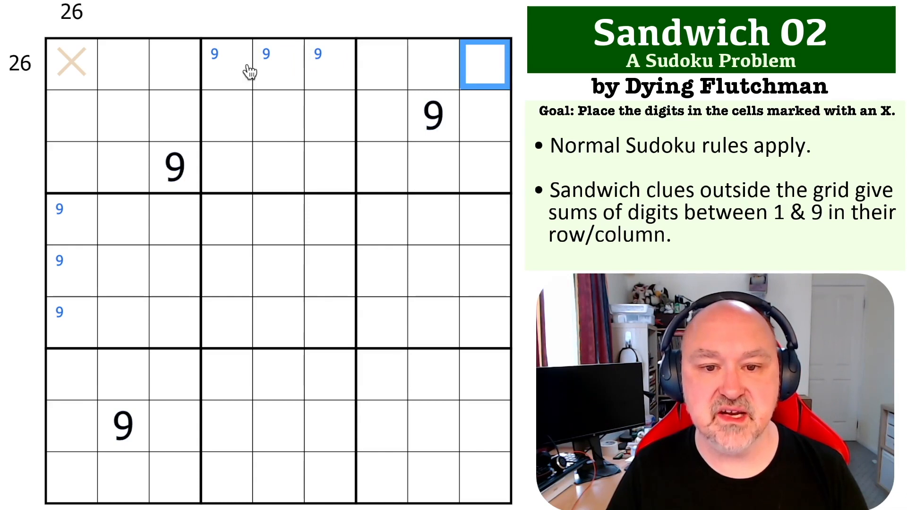
click(71, 62)
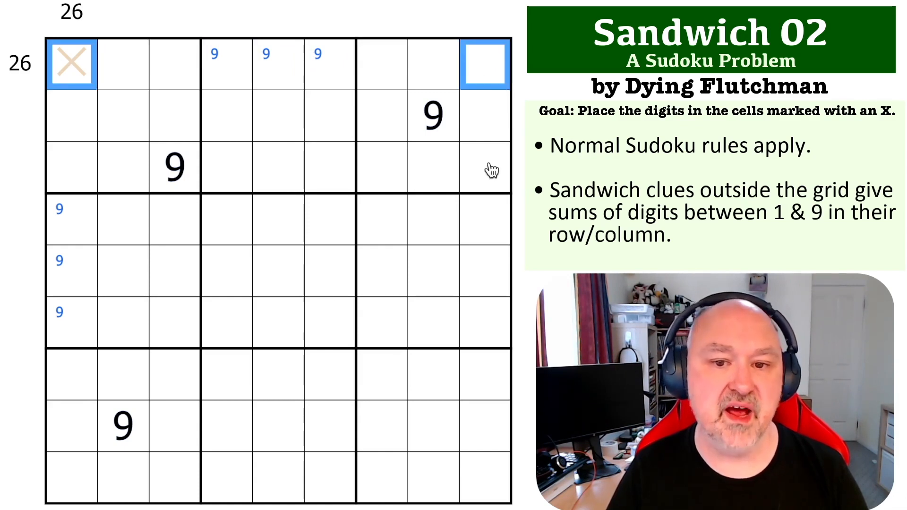
- Remove the middle 9 candidate from r1c5 and r5c1, leaving 9 only in r4c1 and r6c1, then select the X cell
click(278, 63)
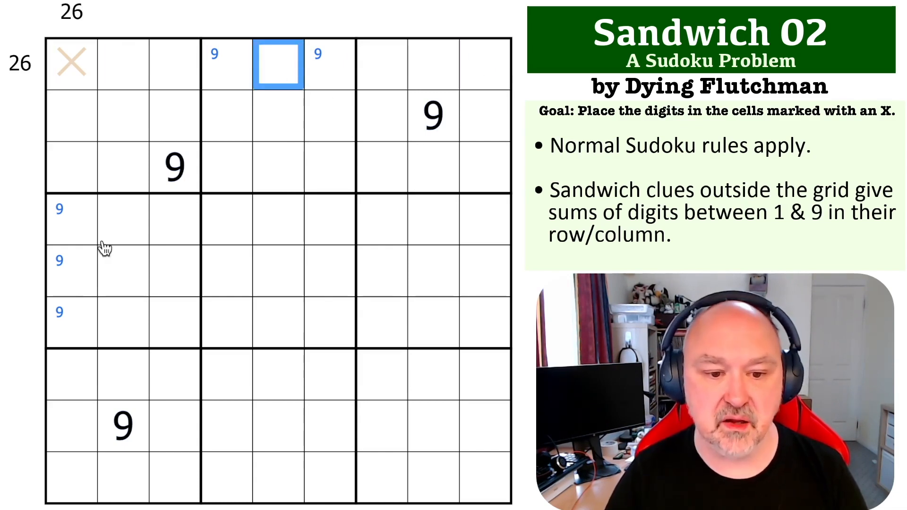
click(71, 271)
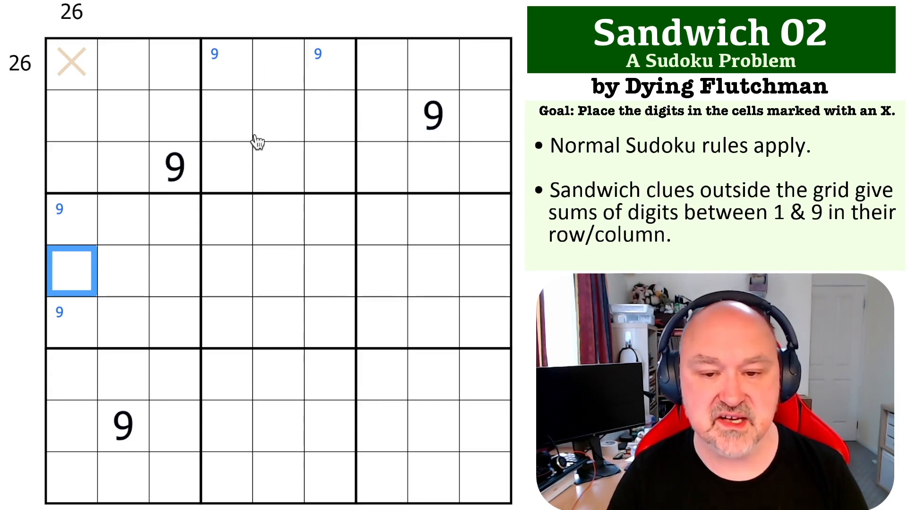
click(226, 63)
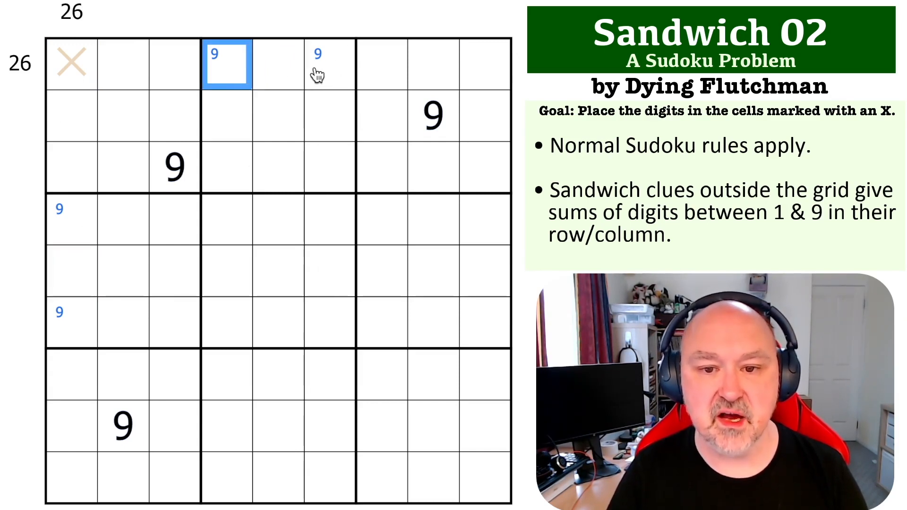
click(484, 63)
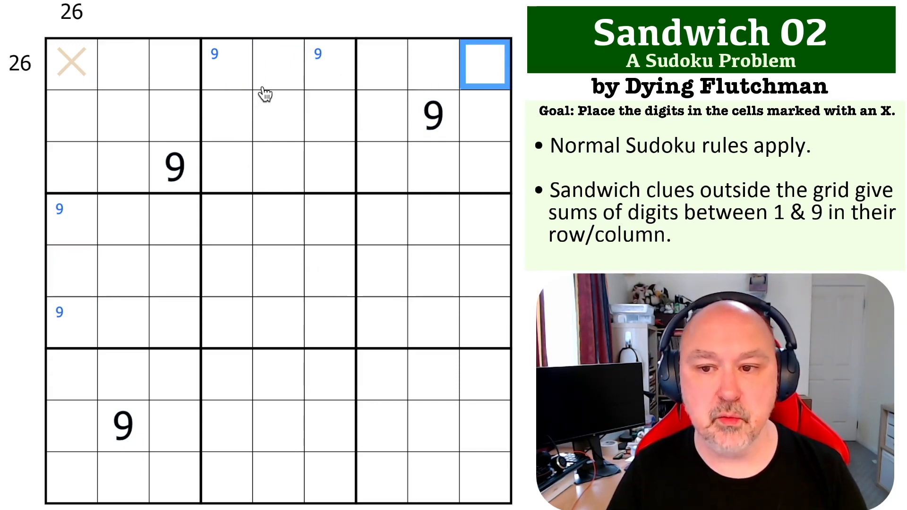
mouse_move(281, 72)
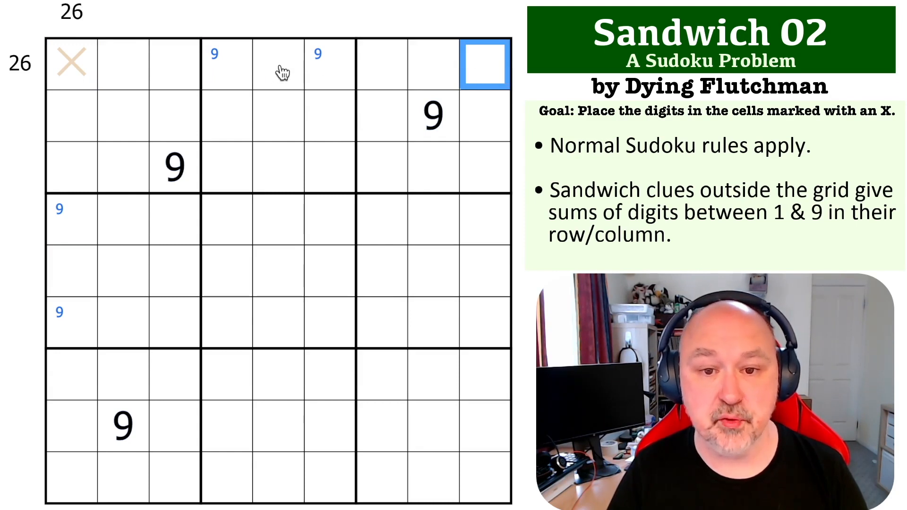
click(71, 64)
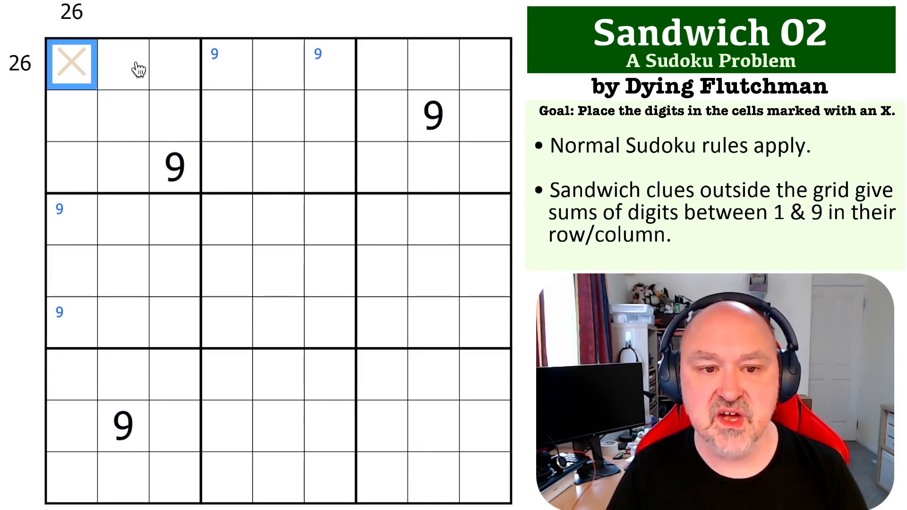
- Corner-mark 1 in the X cell, the top-right corner r1c9, and the bottom-left corner r9c1
click(484, 63)
text(1)
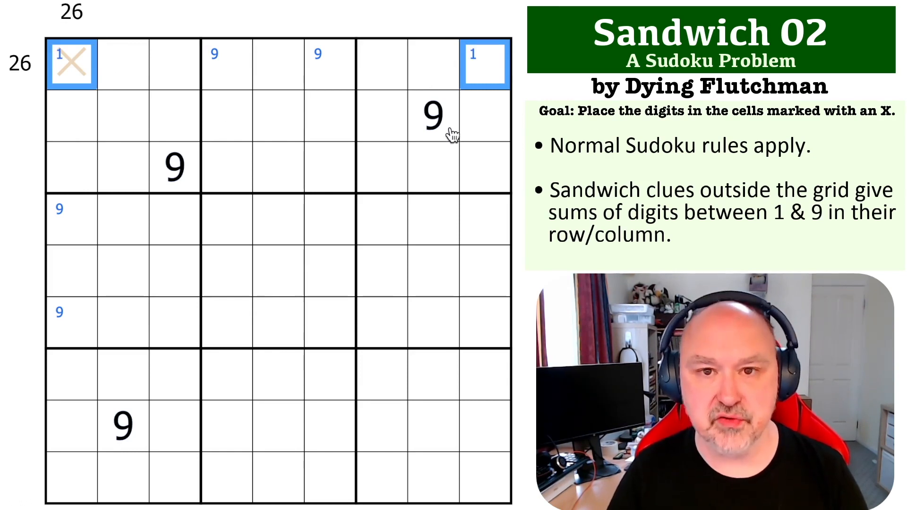
mouse_move(69, 451)
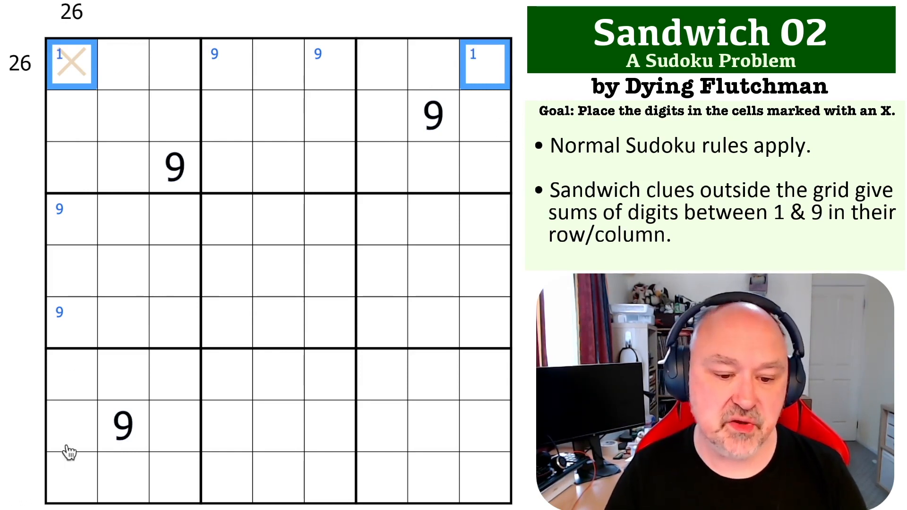
click(71, 477)
text(1)
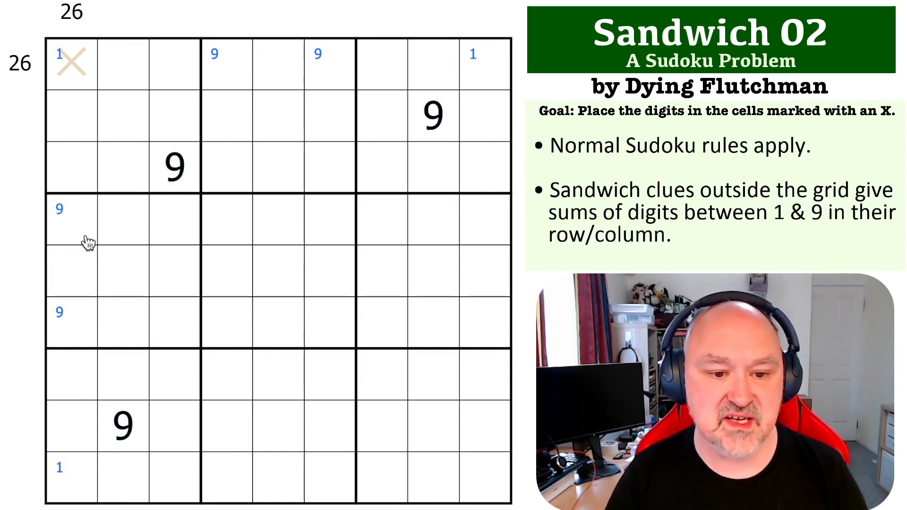
click(71, 323)
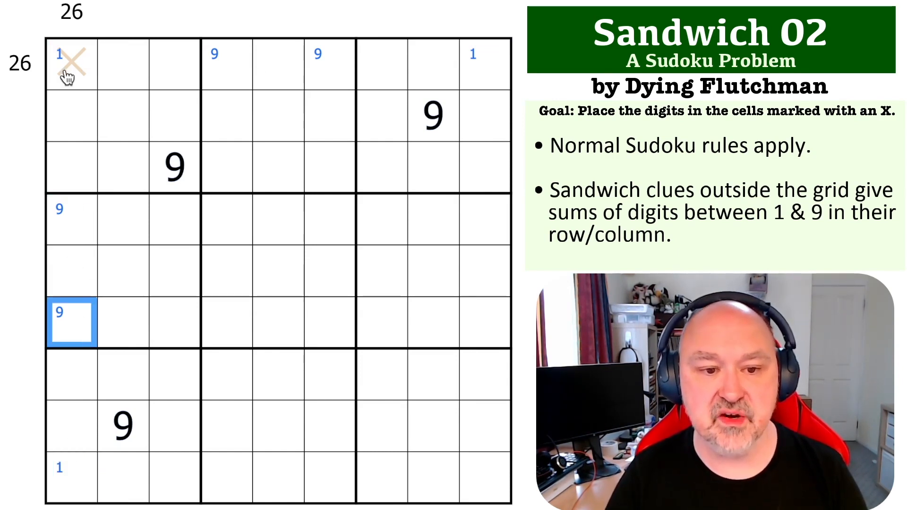
click(71, 66)
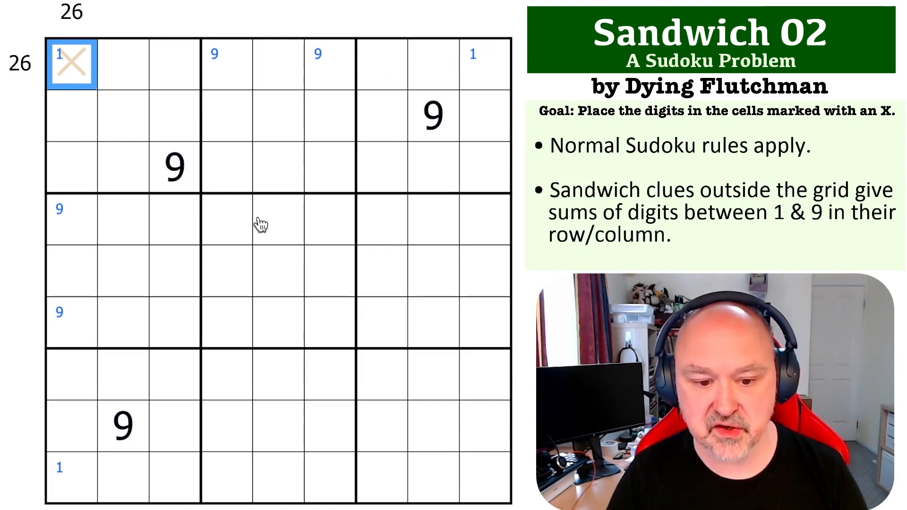
mouse_move(459, 158)
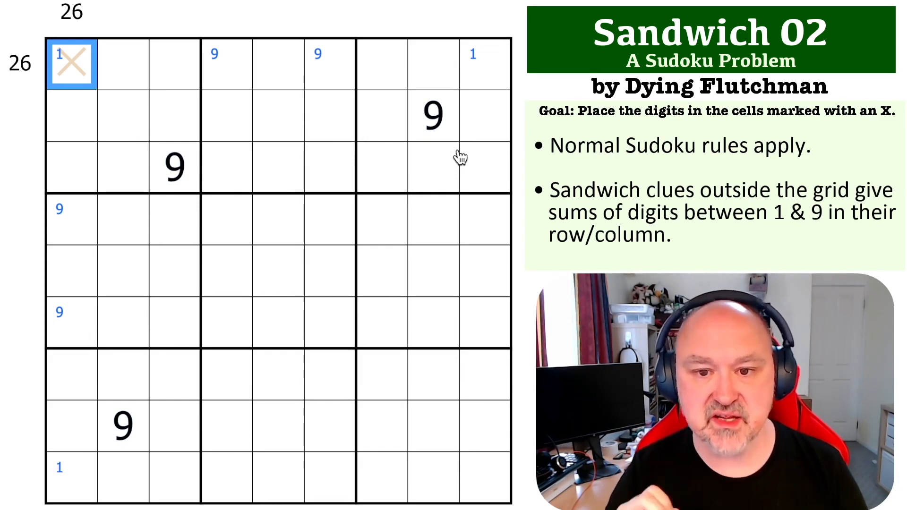
click(227, 63)
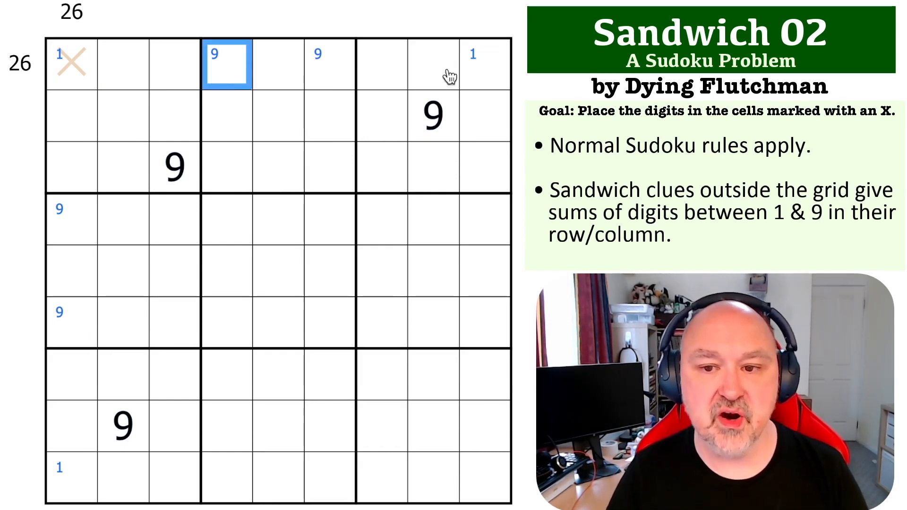
click(484, 63)
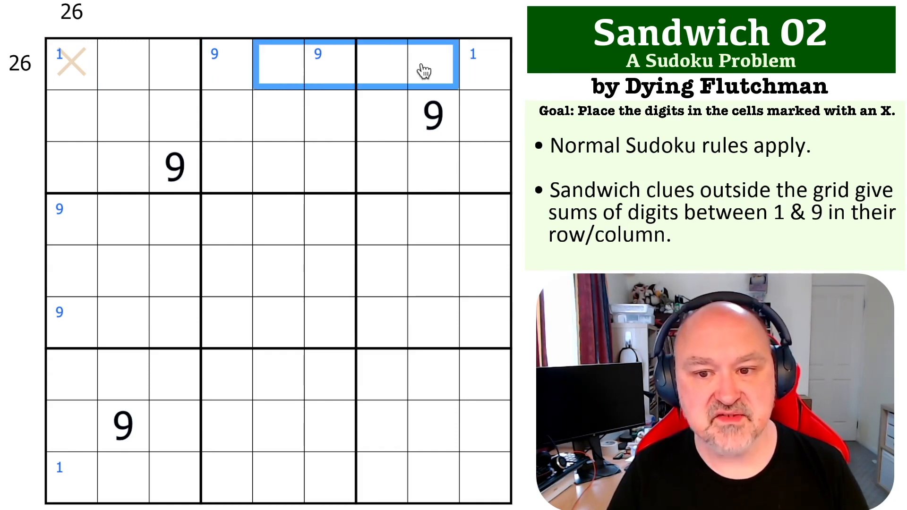
mouse_move(460, 72)
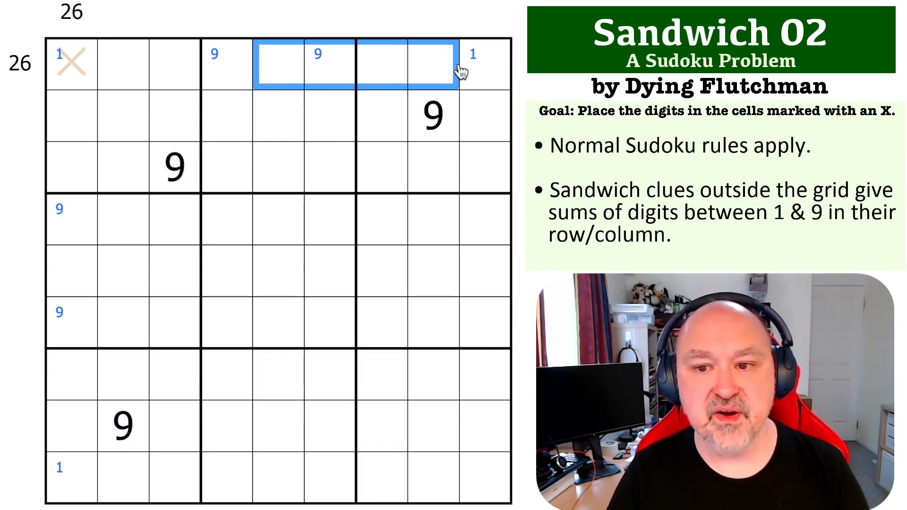
click(71, 63)
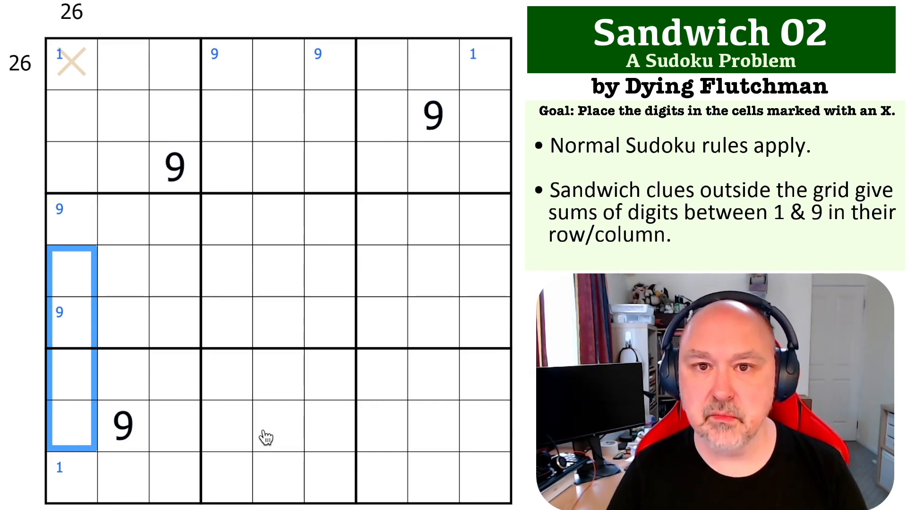
mouse_move(75, 164)
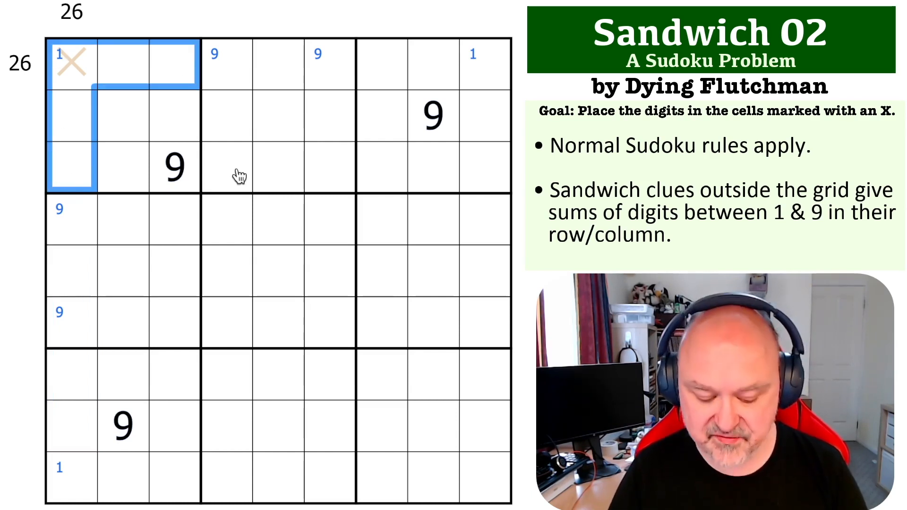
mouse_move(255, 153)
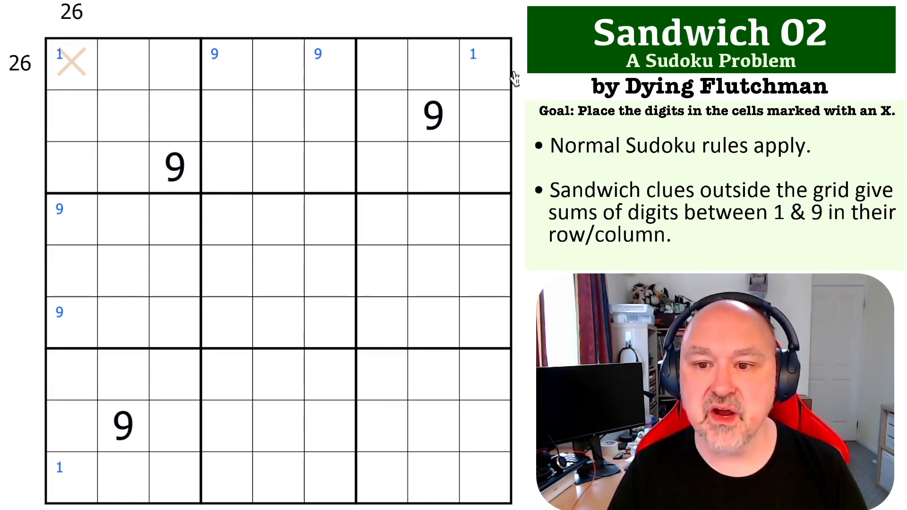
click(81, 63)
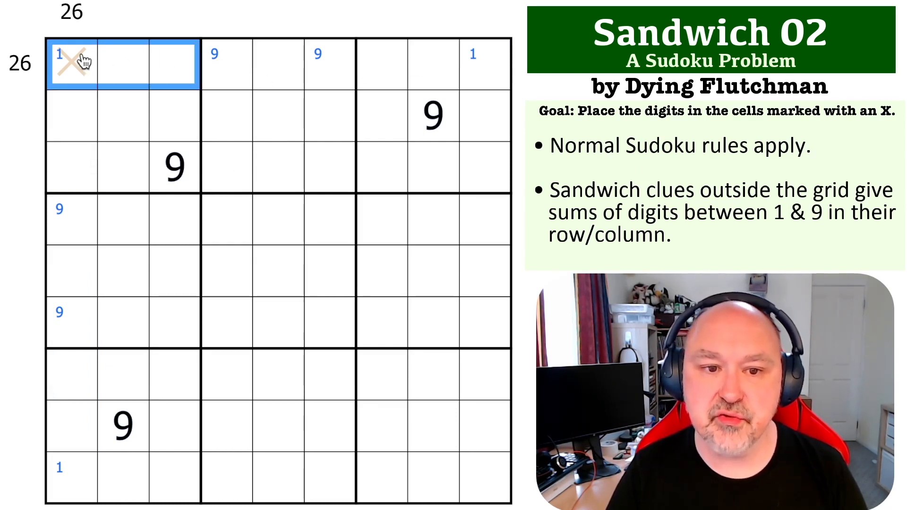
click(71, 476)
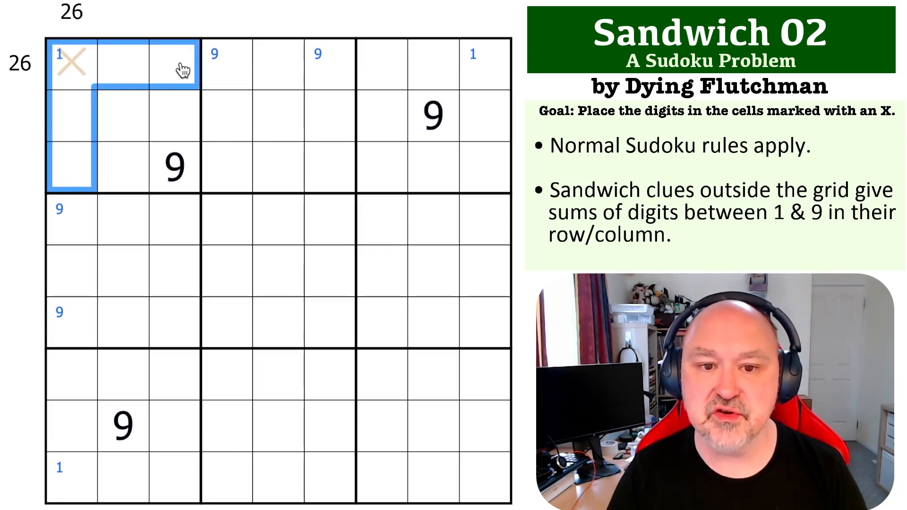
mouse_move(450, 78)
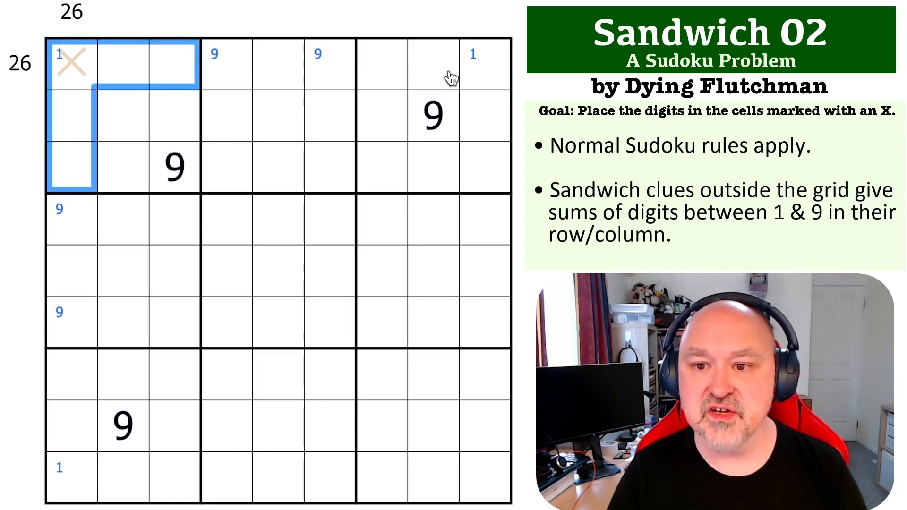
click(71, 65)
text(1)
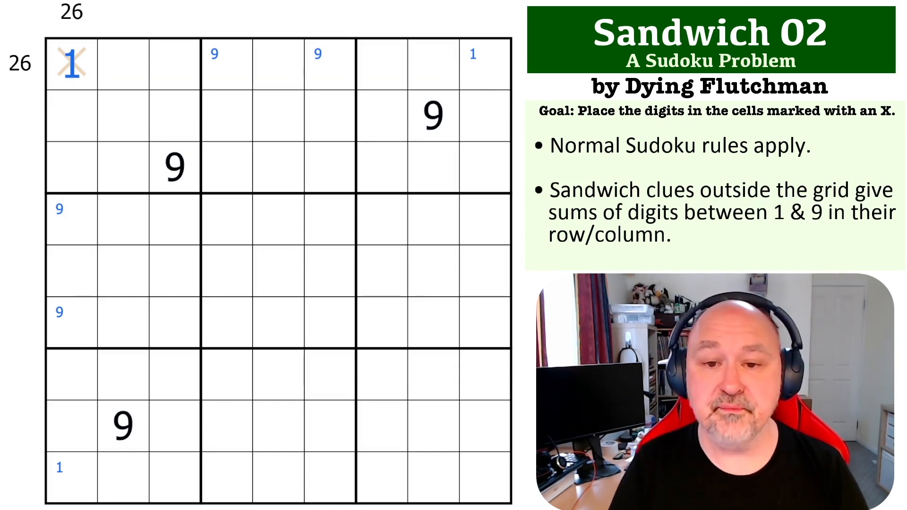
mouse_move(317, 83)
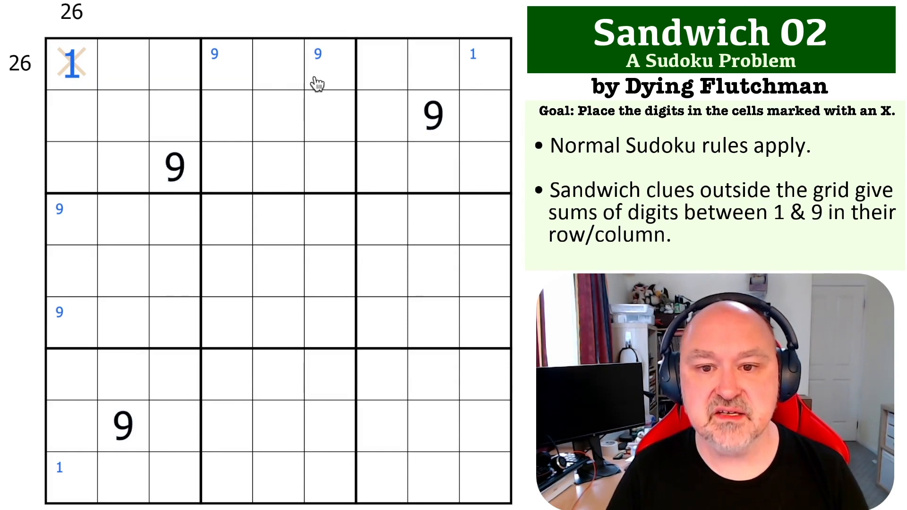
- Place the digit 1 in the X cell at r1c1, keeping the 9 candidate in r6c1 intact
click(71, 323)
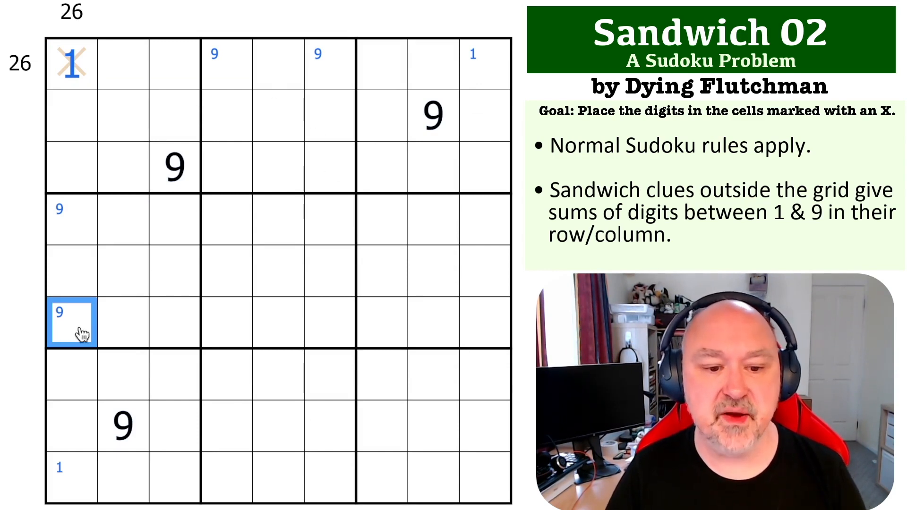